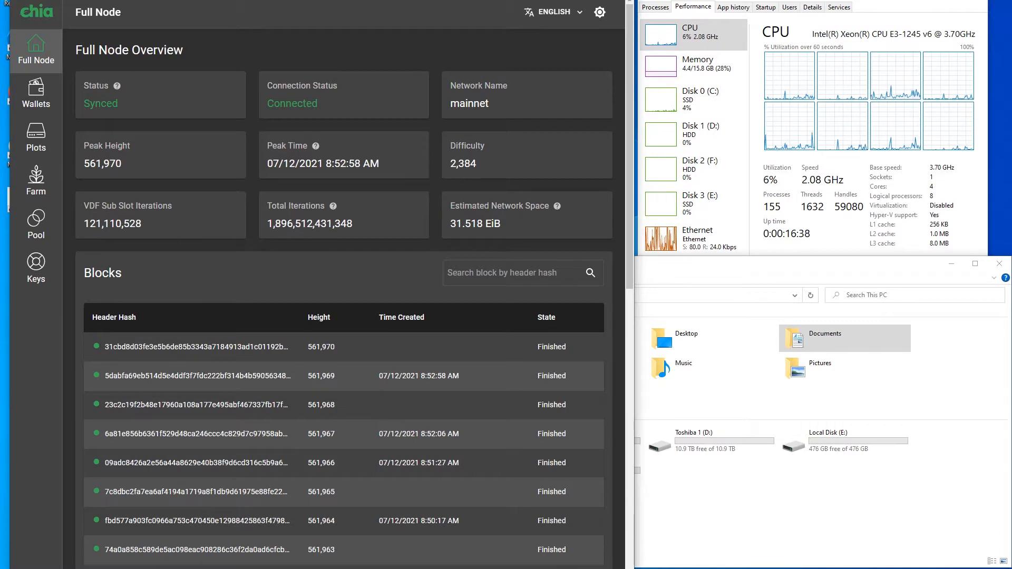
# - Review the Wallets, Plots and Farm pages, then land on the Pool overview with no pool joined
pyautogui.click(36, 94)
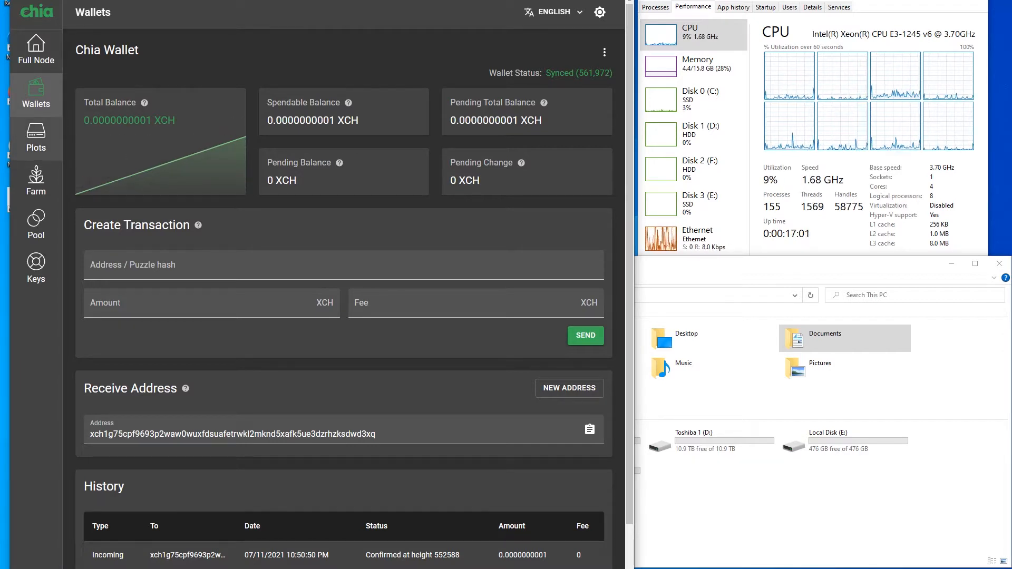
pyautogui.click(35, 138)
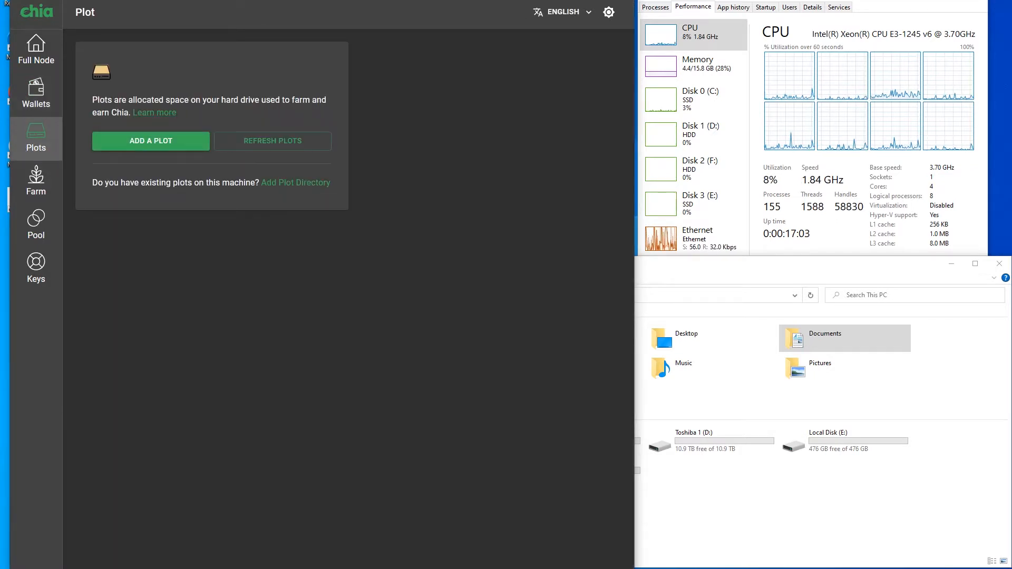
pyautogui.click(35, 180)
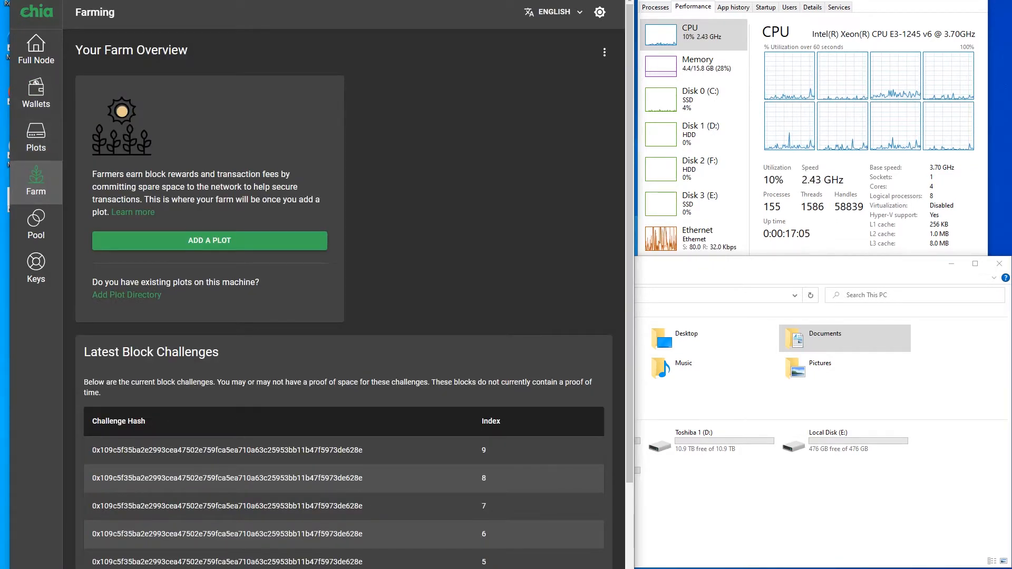
pyautogui.click(36, 224)
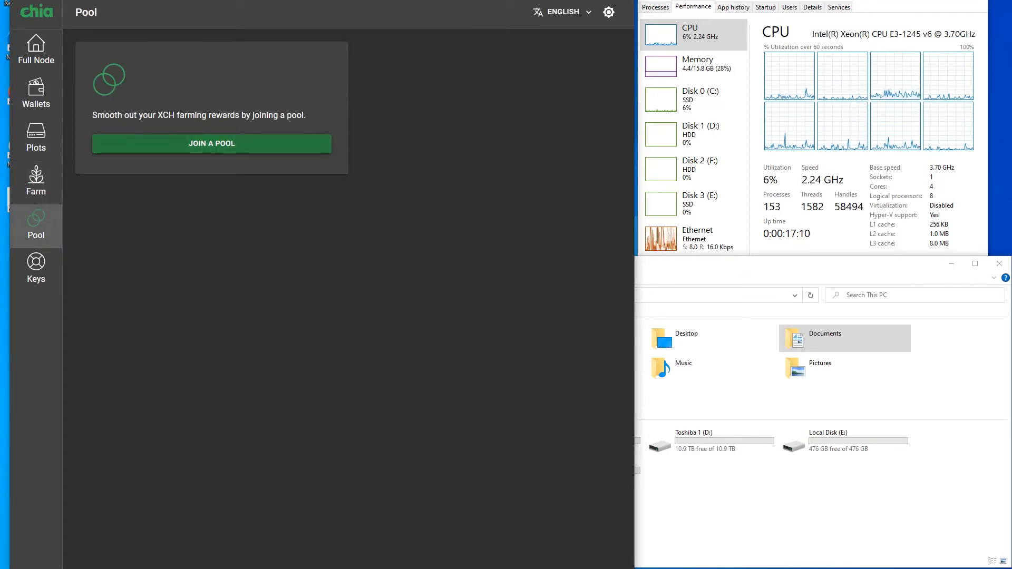
pyautogui.click(211, 142)
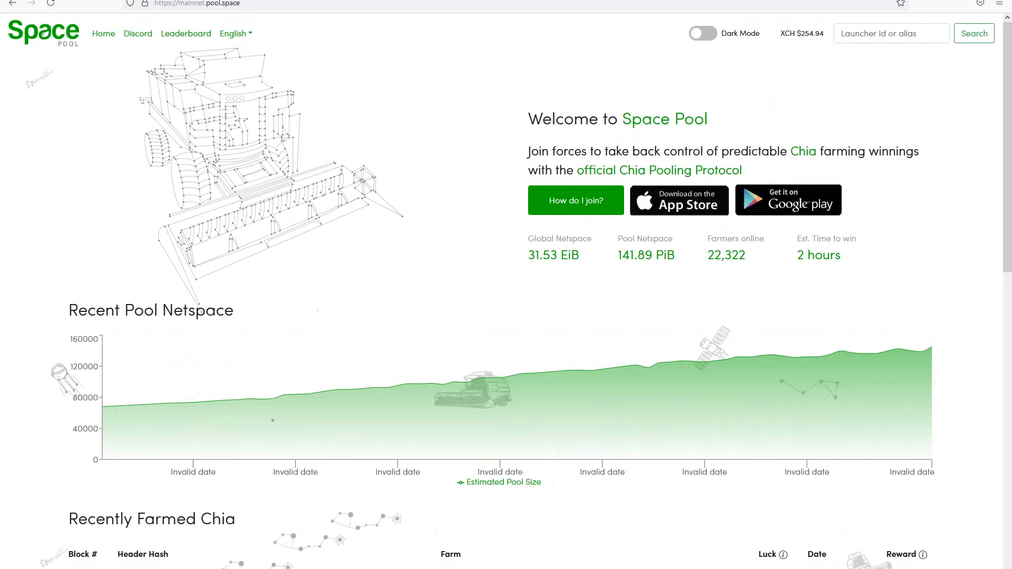
pyautogui.moveTo(916, 349)
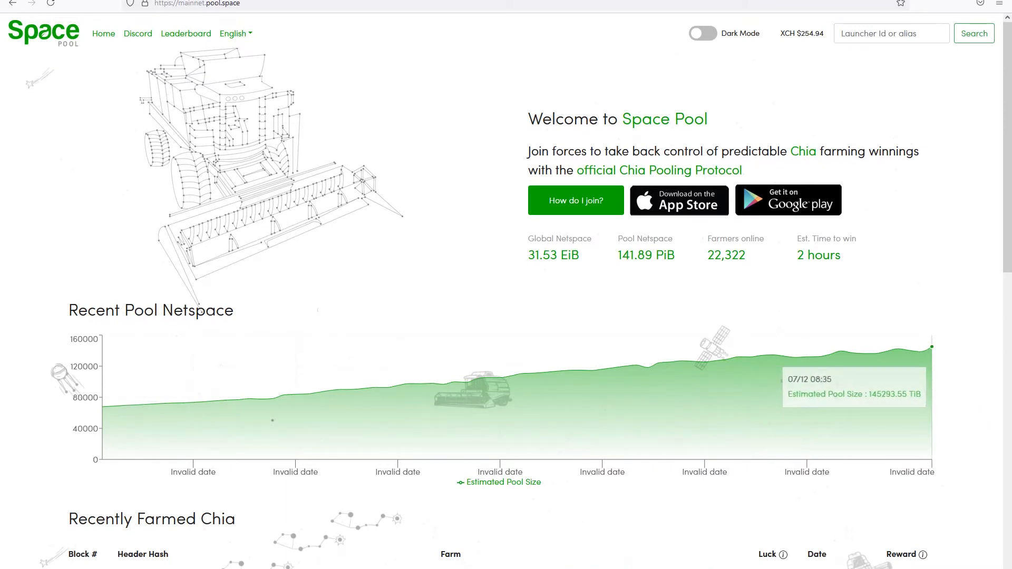
# - Inspect the pool.space netspace chart and the Recently Farmed Chia list
pyautogui.doubleClick(818, 255)
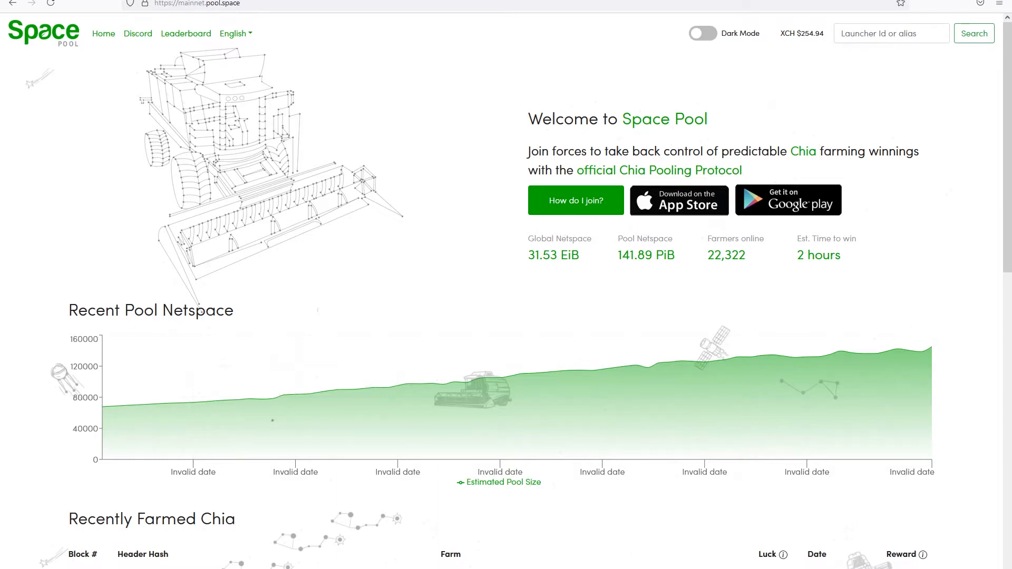
pyautogui.scroll(-3)
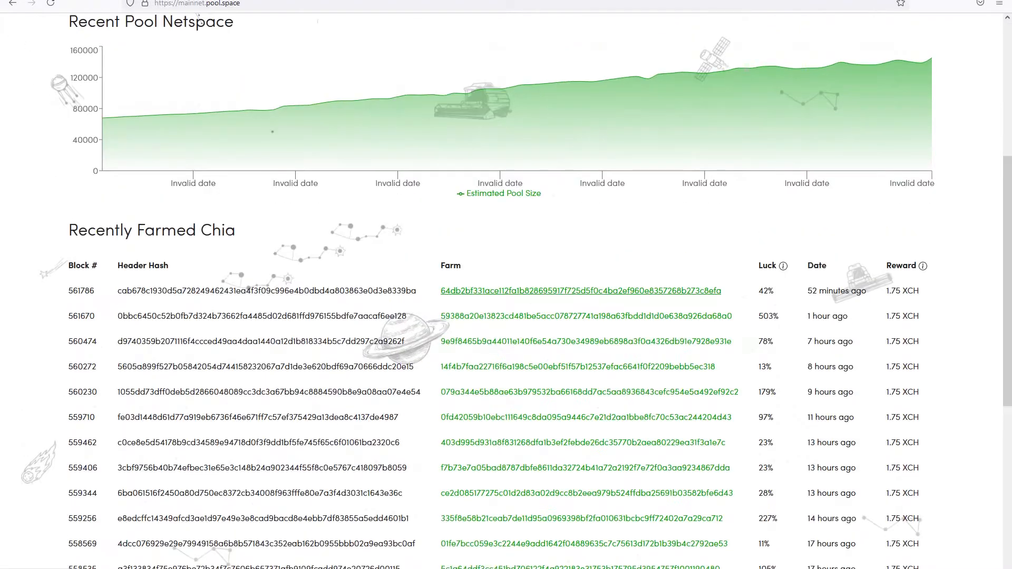
pyautogui.scroll(3)
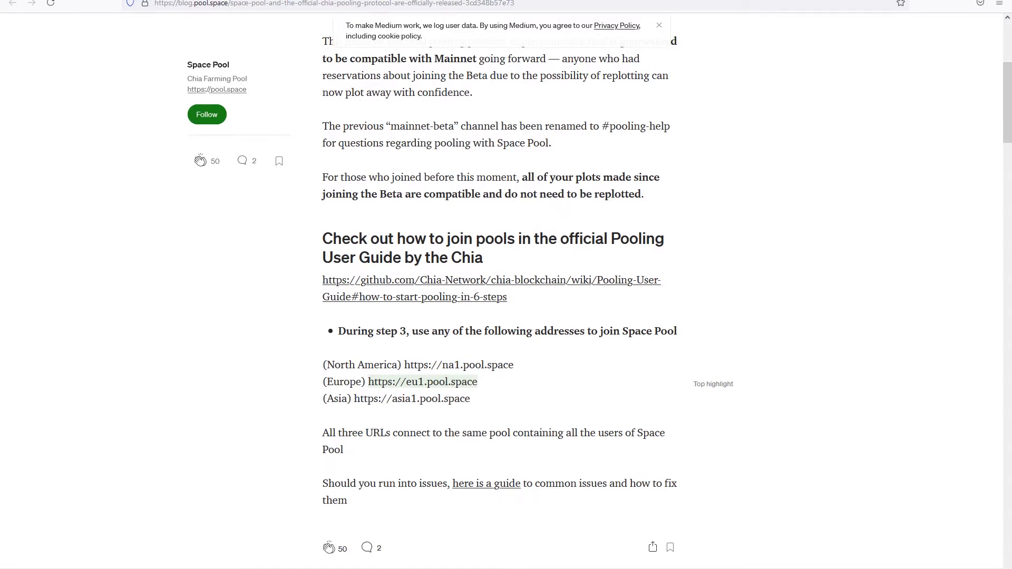
pyautogui.doubleClick(422, 382)
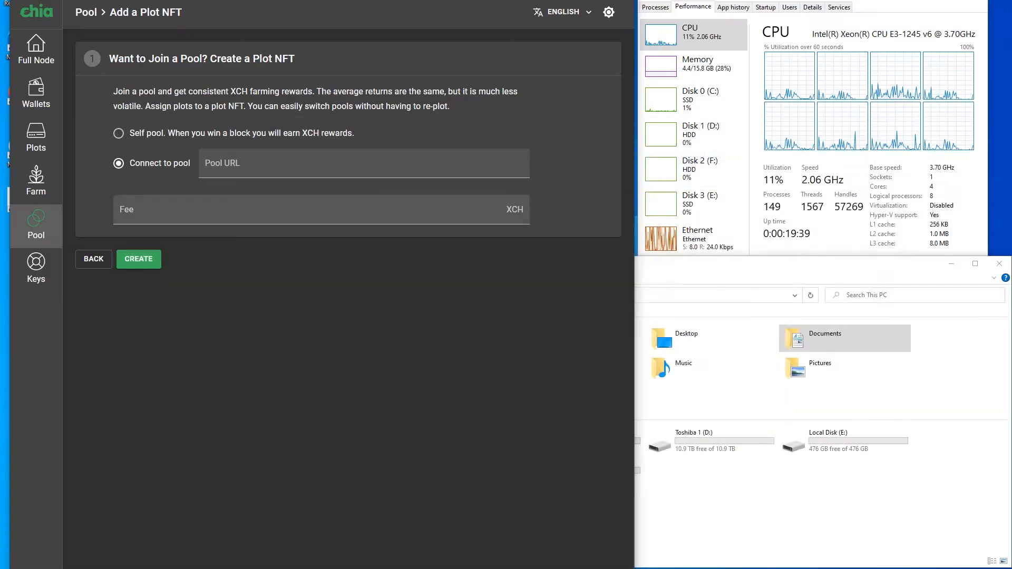
pyautogui.write('https://eu1.pool.space')
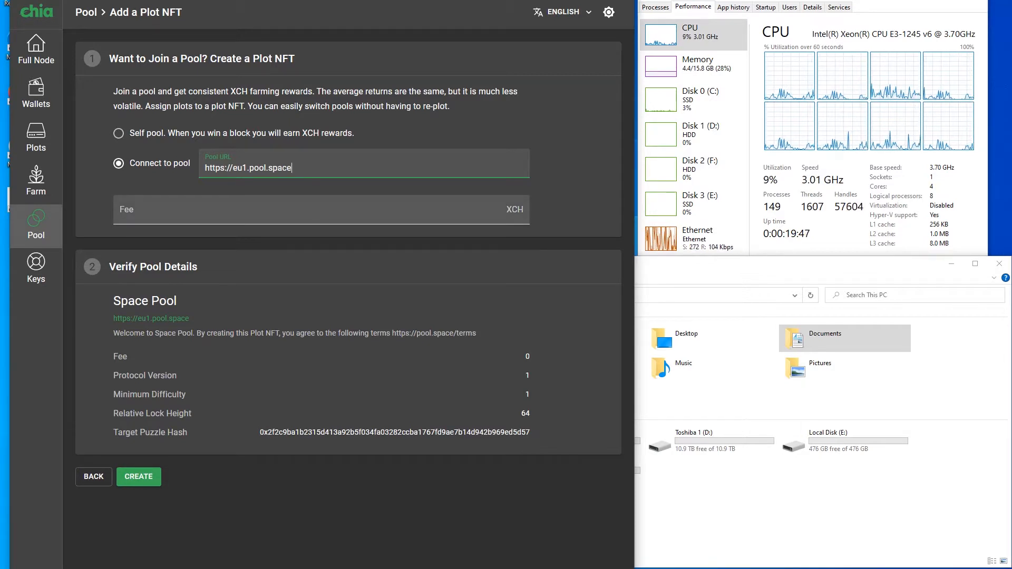
pyautogui.click(138, 476)
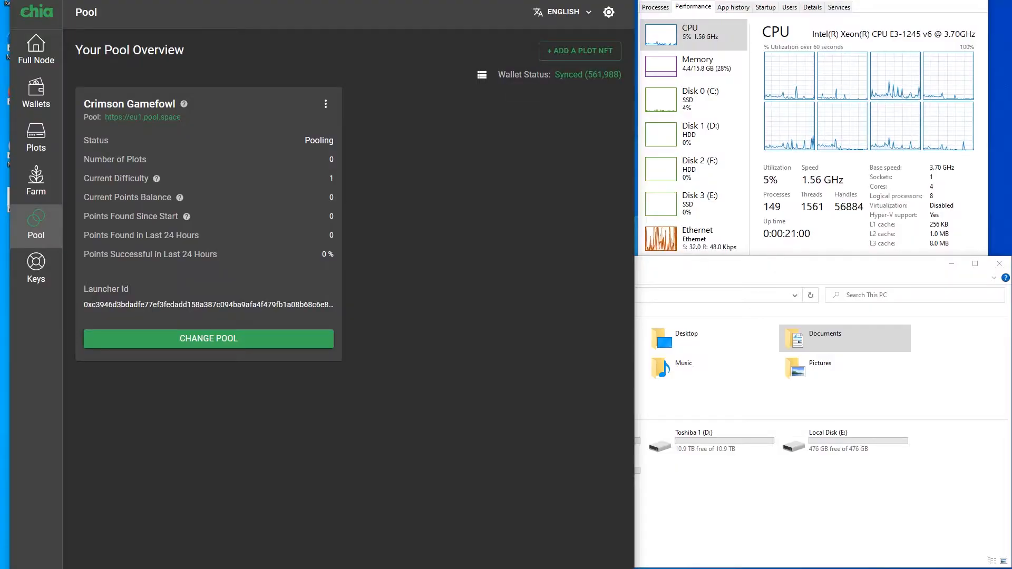
# - Start the Add a Plot form from the Plots page, defaulting to one 101.4GiB k=32 plot
pyautogui.click(36, 182)
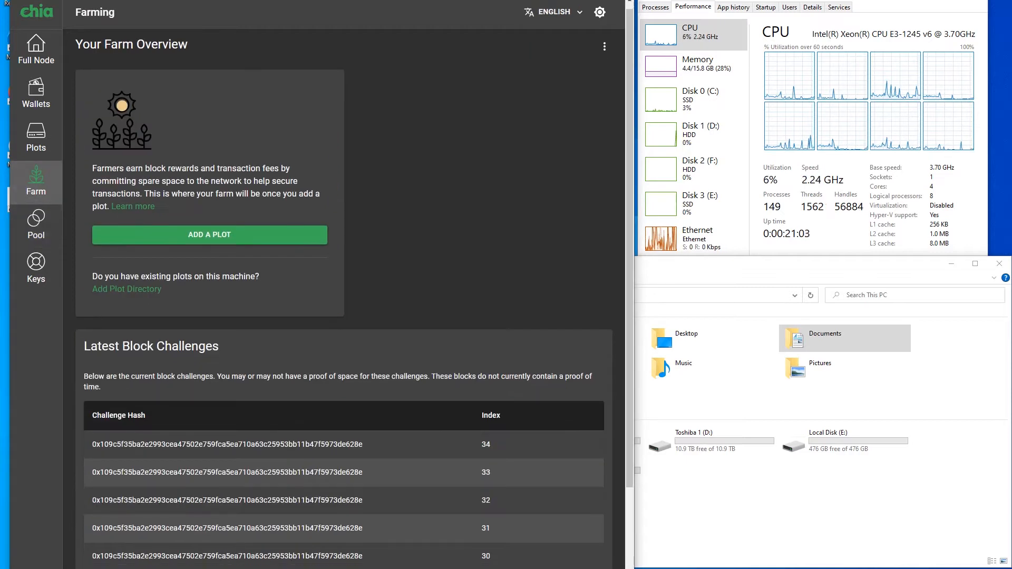
pyautogui.click(36, 137)
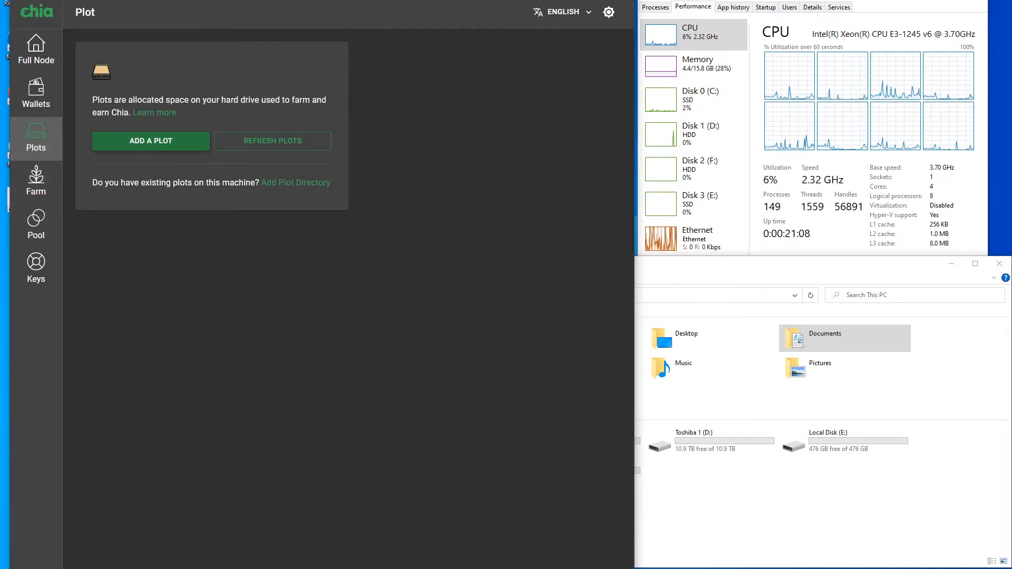
pyautogui.click(149, 140)
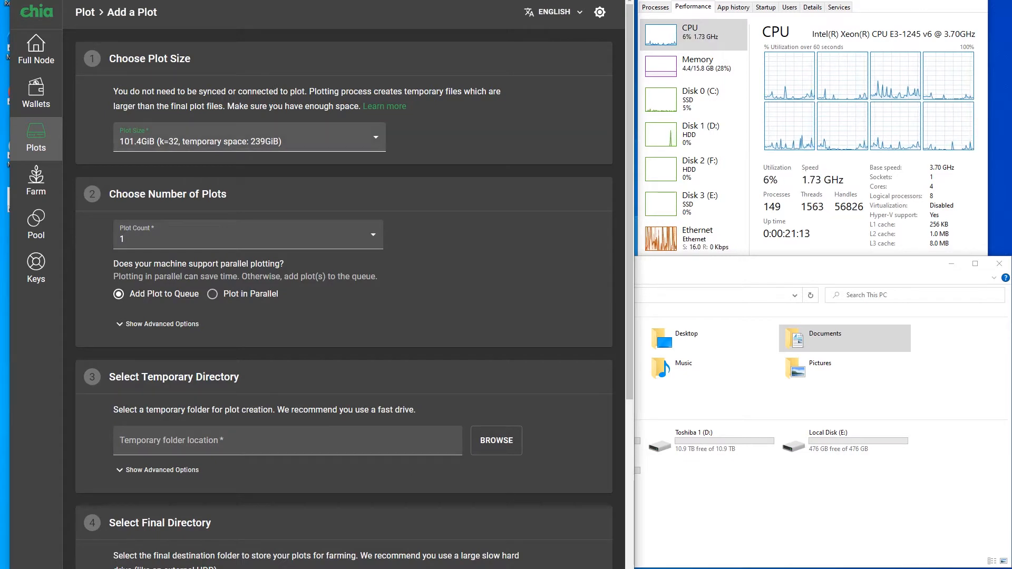